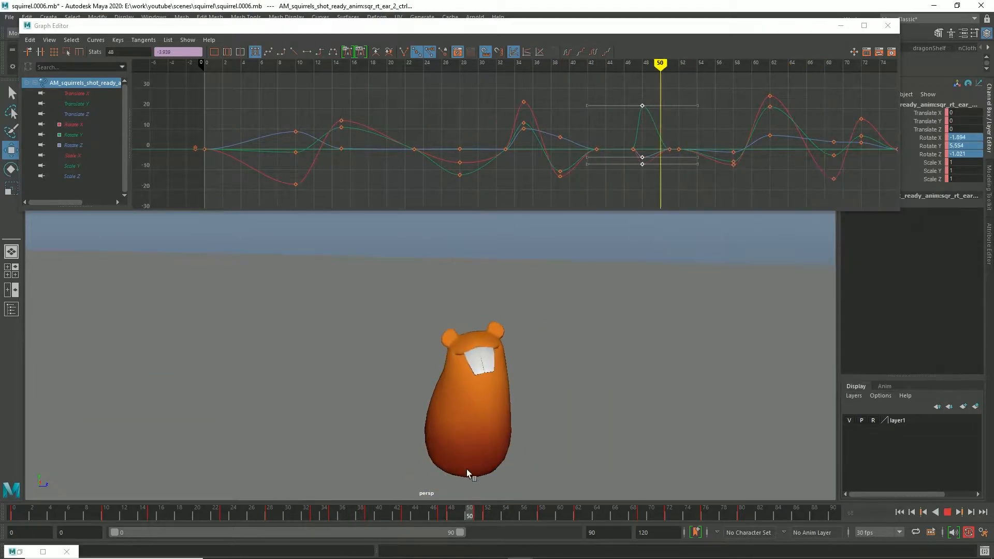
Select the left arm FK controls to show their BaseAnimation Rotate X/Y/Z curves in the Graph Editor.
{"action": "left_click", "coordinate": [946, 512]}
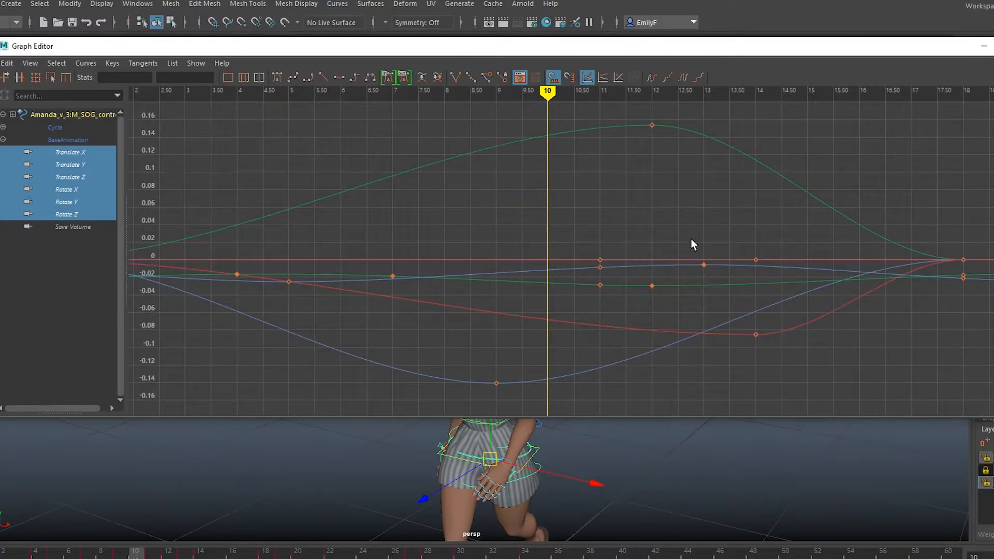
{"action": "left_click", "coordinate": [70, 164]}
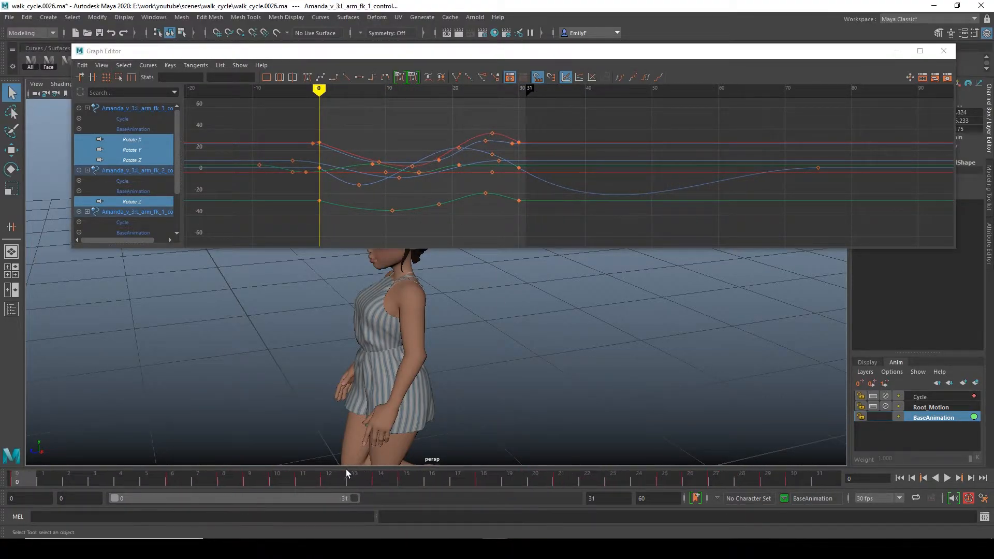
Set the arm rotation curves' pre- and post-infinity to Cycle and extend playback to frame 60.
{"action": "left_click", "coordinate": [946, 477]}
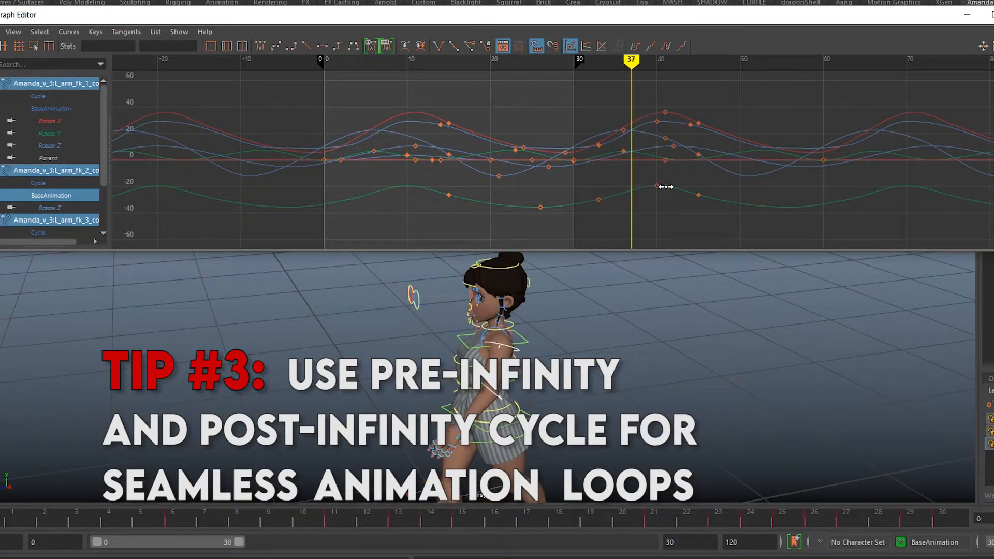
{"action": "left_click", "coordinate": [172, 131]}
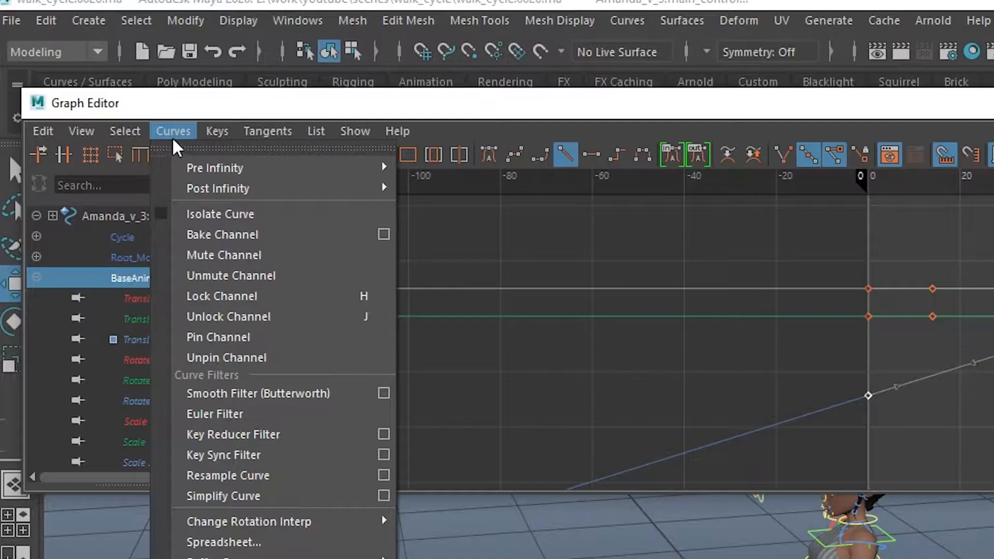
{"action": "mouse_move", "coordinate": [215, 167]}
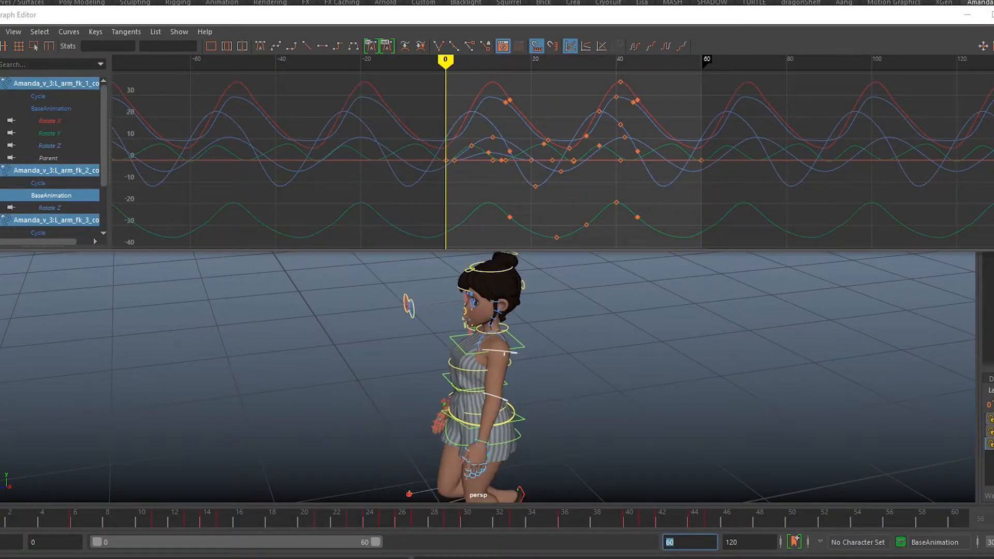
{"action": "left_click", "coordinate": [508, 101]}
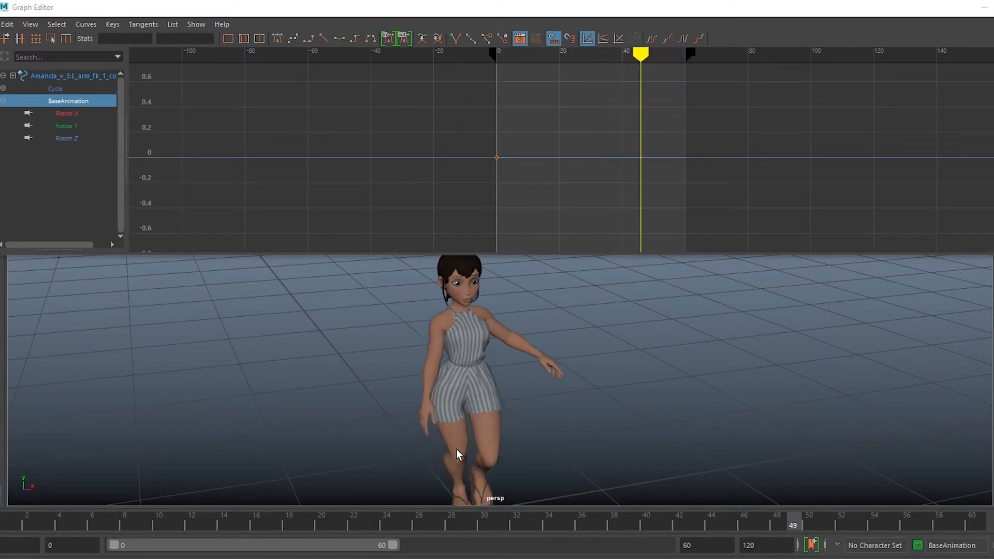
Select the receiving arm control's Rotate X, Y and Z channels and paste the keys merged.
{"action": "left_click", "coordinate": [7, 24]}
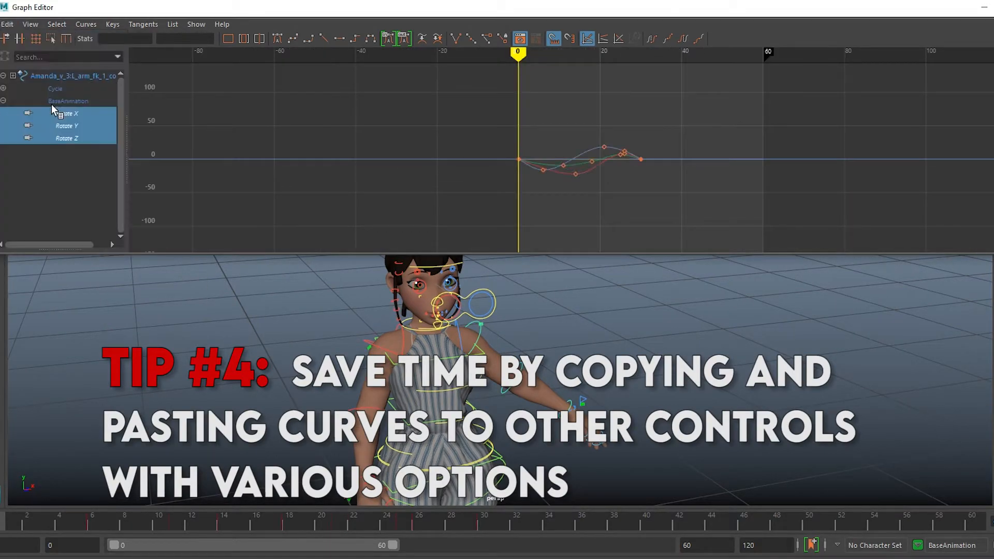
{"action": "left_click", "coordinate": [70, 523]}
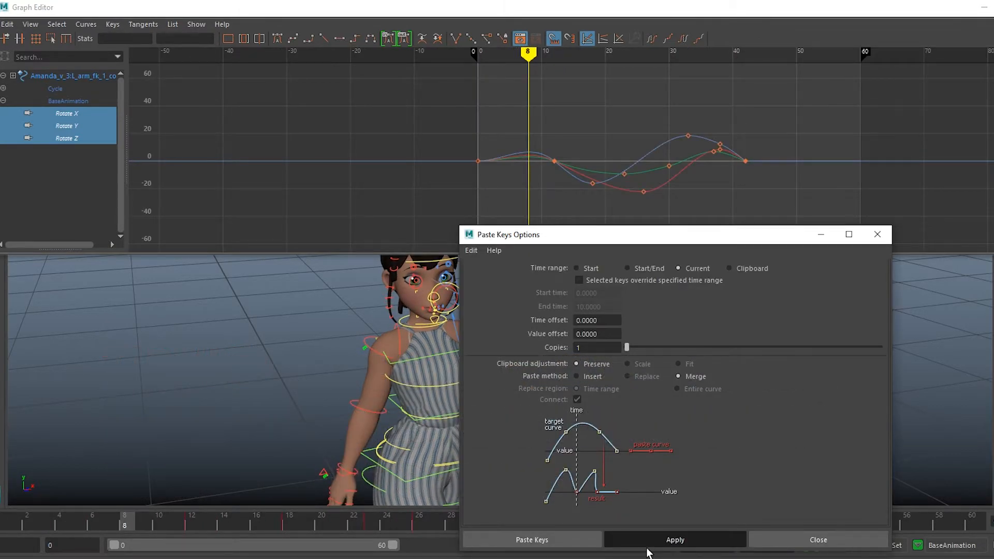
{"action": "left_click", "coordinate": [674, 539]}
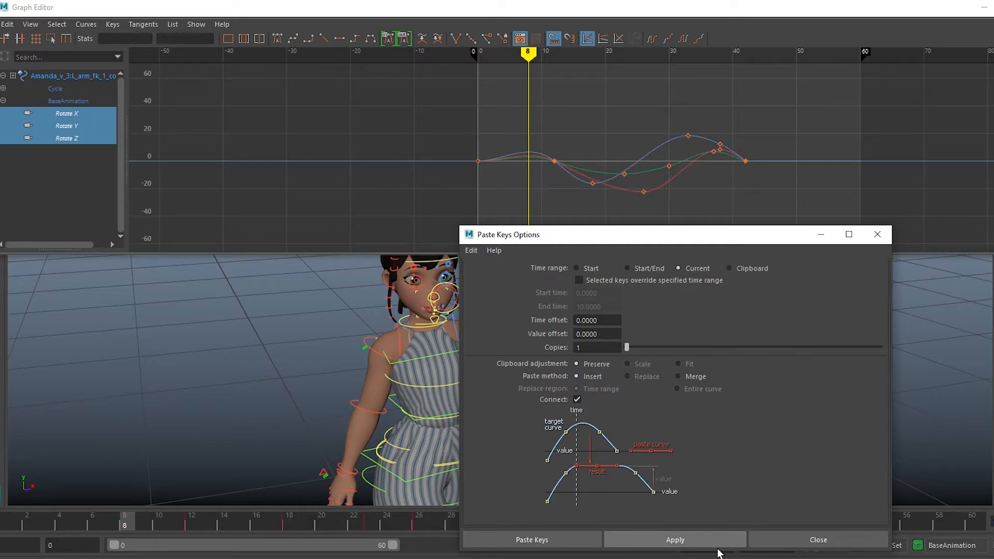
Re-paste the keys as Insert with a 15-frame offset and Connect off, then discard scene changes.
{"action": "left_click", "coordinate": [674, 539]}
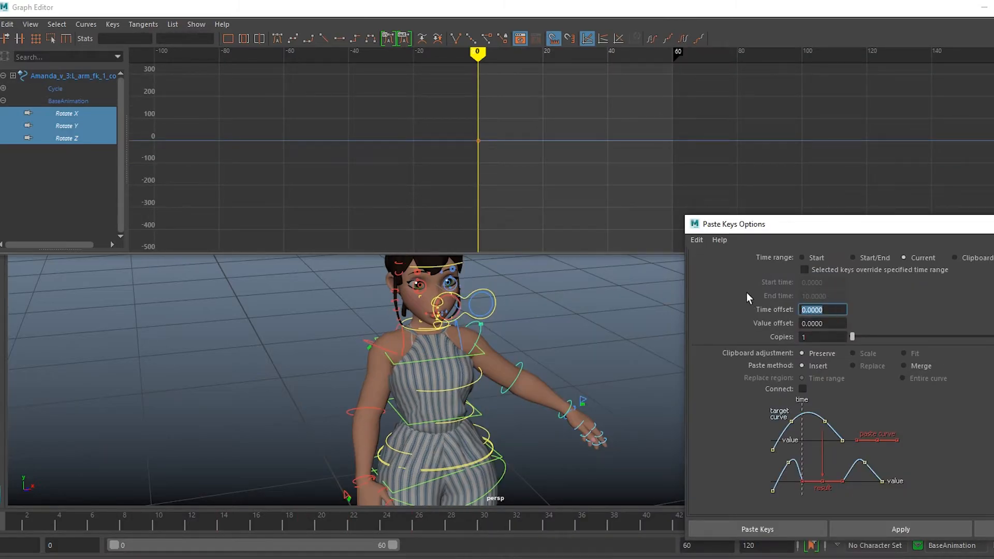
{"action": "type", "text": "15.0000"}
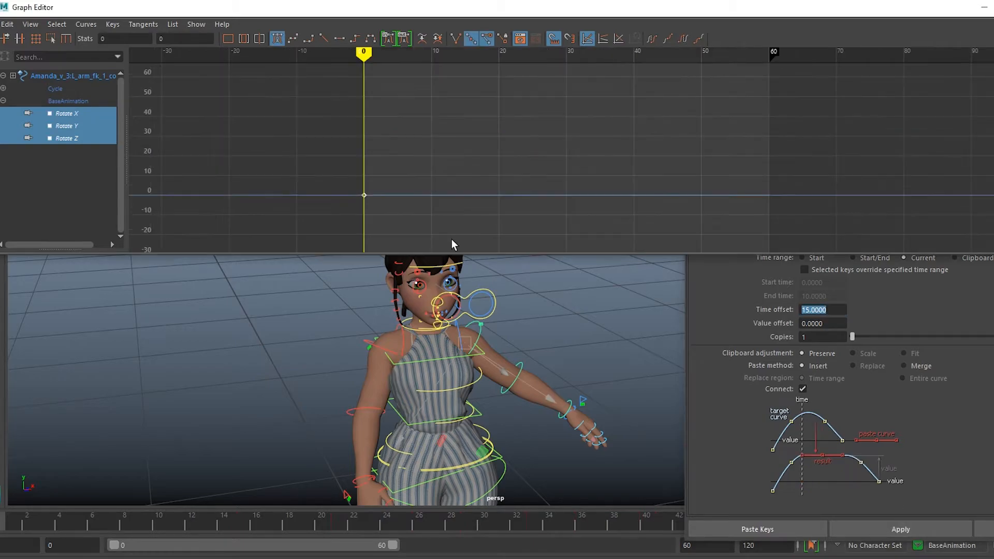
{"action": "left_click", "coordinate": [899, 528]}
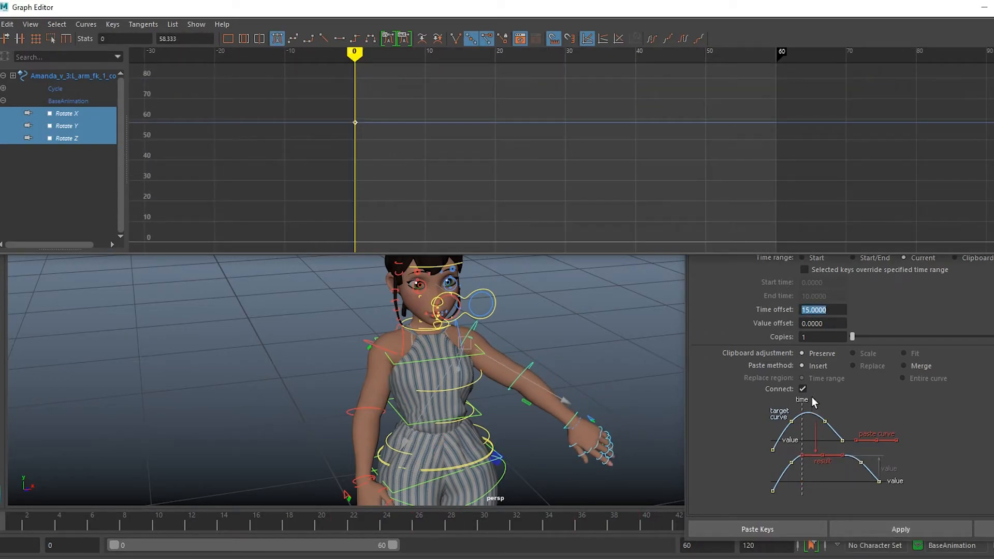
{"action": "left_click", "coordinate": [756, 528]}
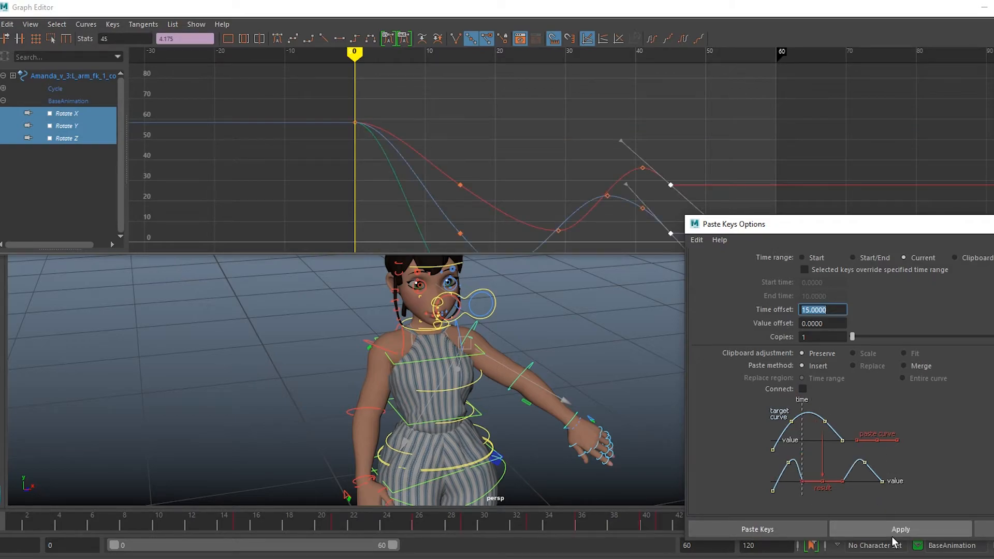
{"action": "left_click", "coordinate": [900, 528]}
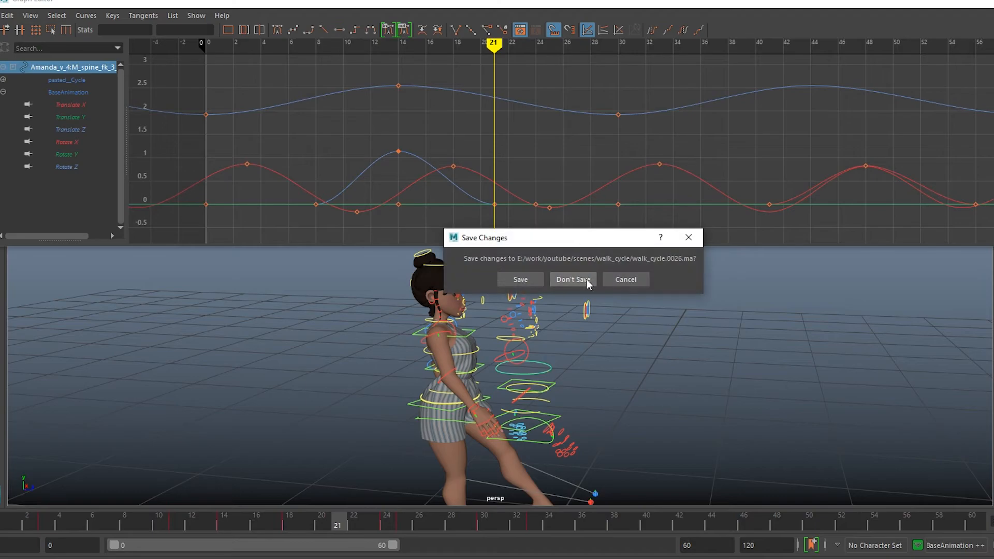
{"action": "left_click", "coordinate": [571, 279]}
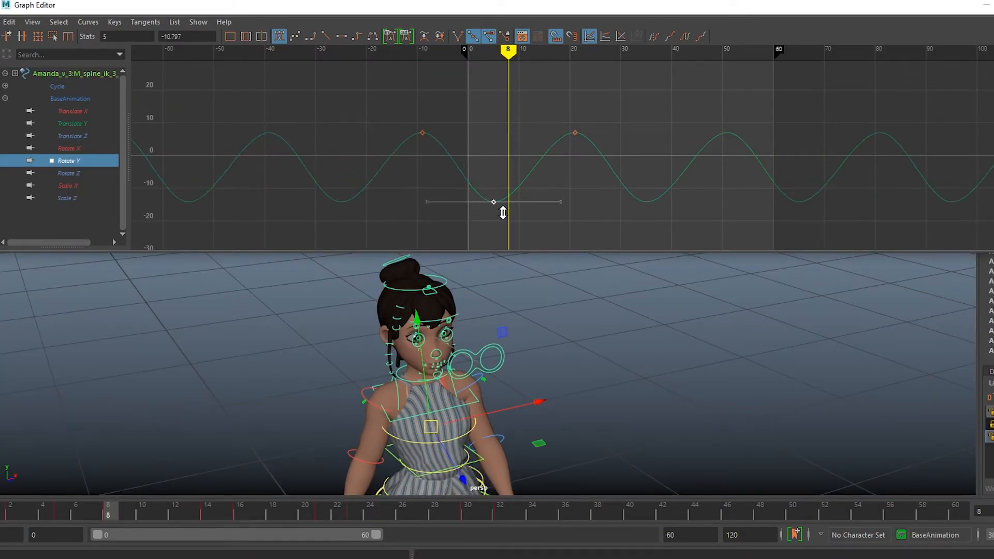
Raise the Rotate Y key at frame 8, show the Rotate Z curve, and store a buffer curve snapshot.
{"action": "left_click_drag", "start_coordinate": [493, 201], "coordinate": [494, 178]}
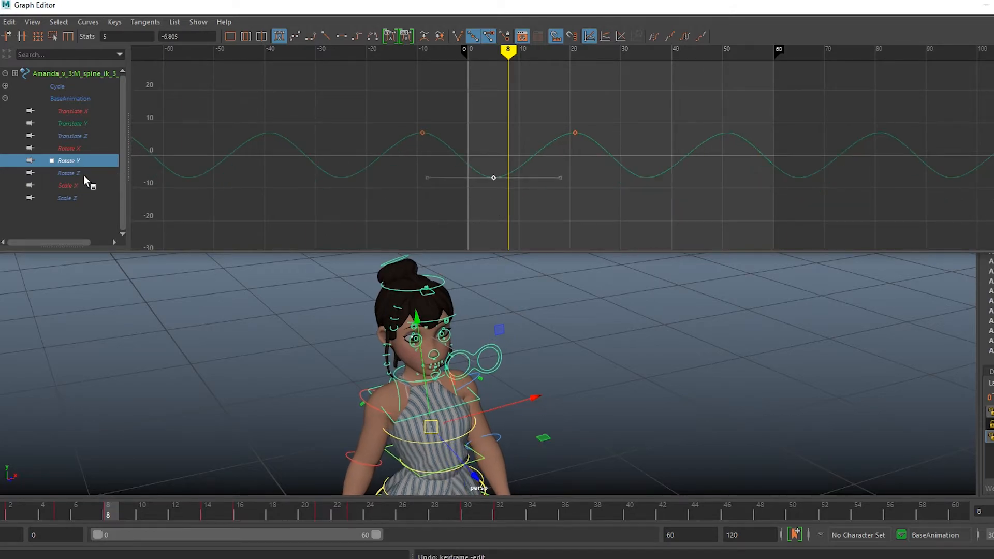
{"action": "left_click", "coordinate": [69, 172]}
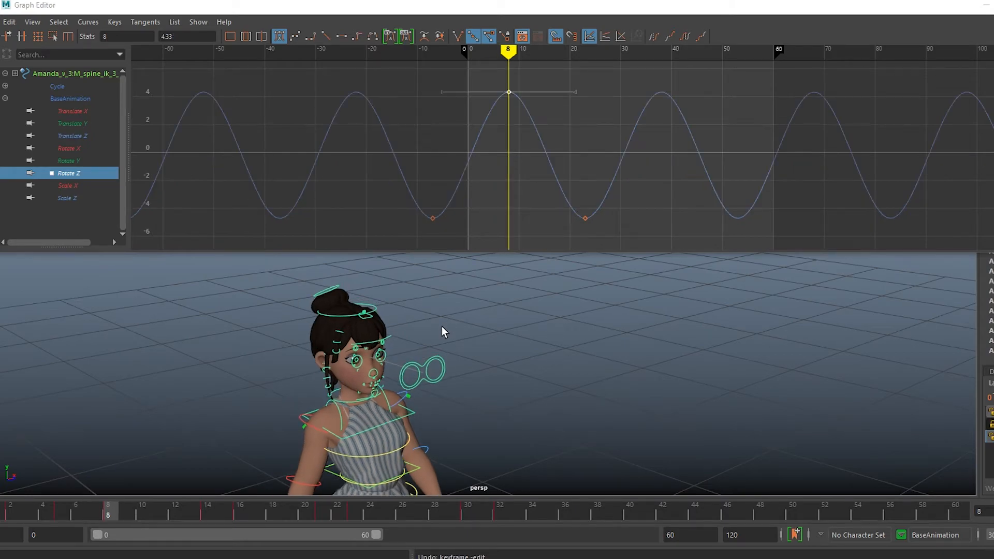
{"action": "mouse_move", "coordinate": [361, 445]}
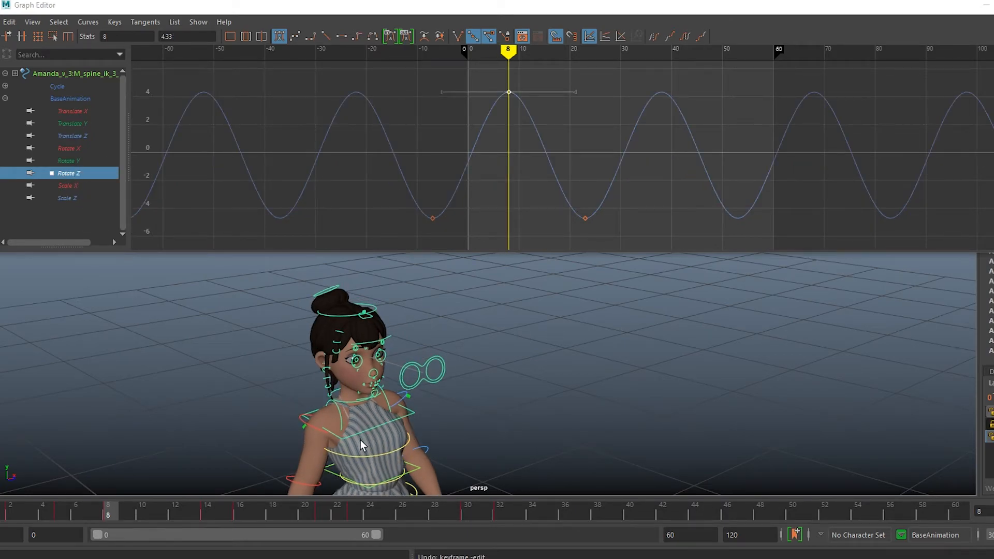
{"action": "left_click", "coordinate": [68, 161]}
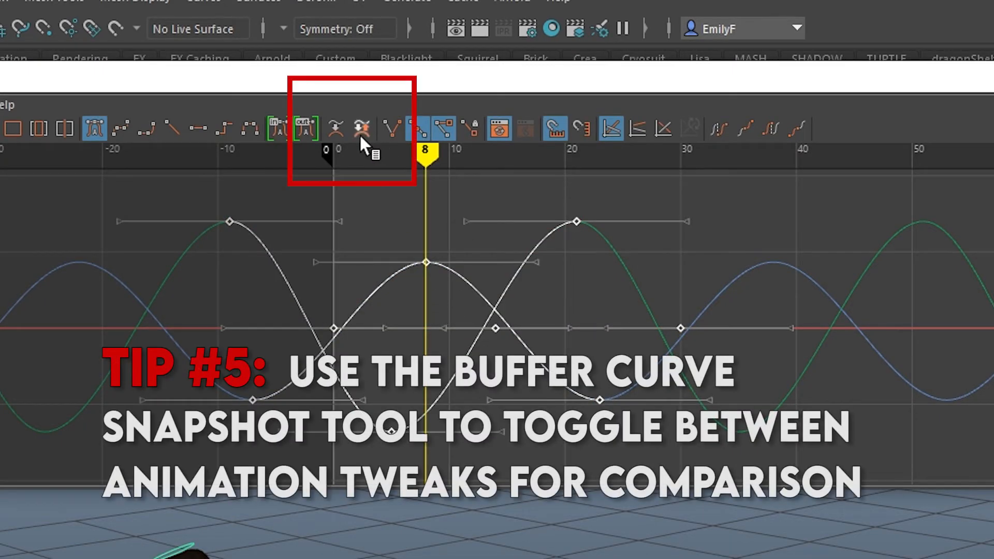
{"action": "left_click", "coordinate": [361, 128]}
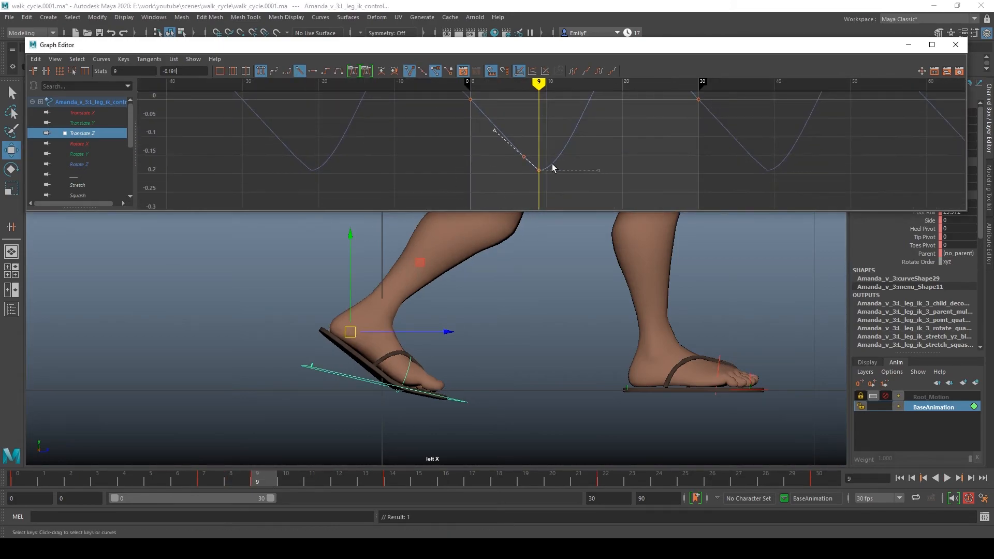
Display the left leg IK control's Rotate X curve in the Graph Editor.
{"action": "left_click", "coordinate": [79, 144]}
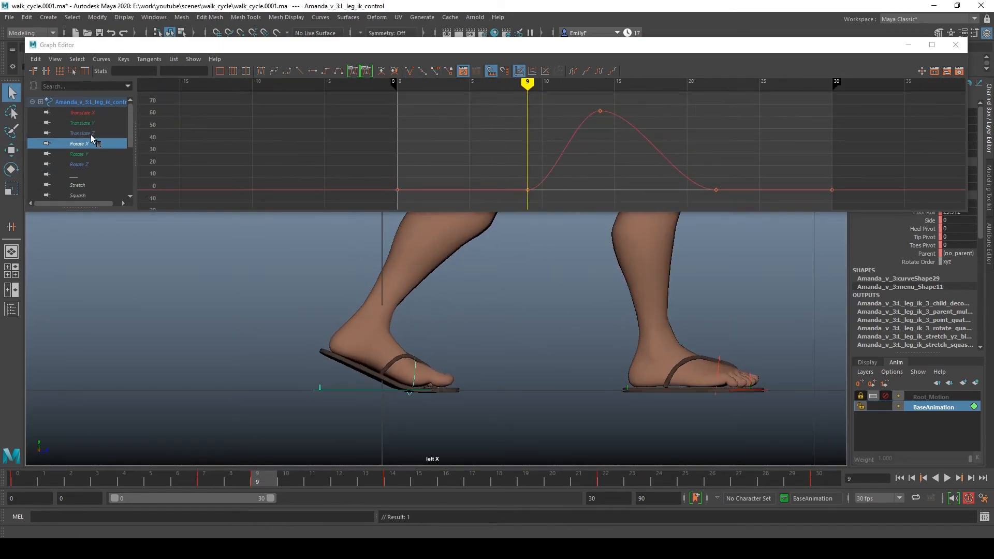